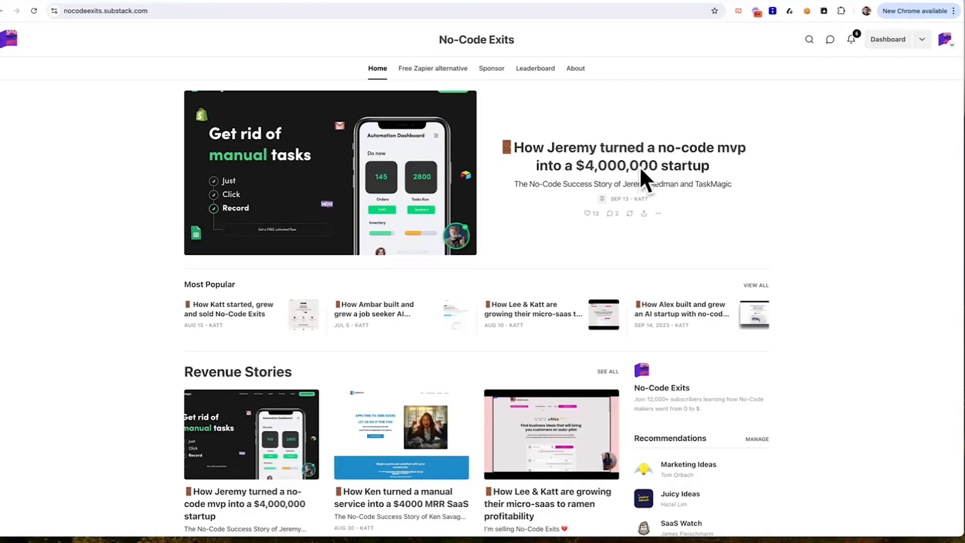
{"action": "mouse_move", "coordinate": [623, 179]}
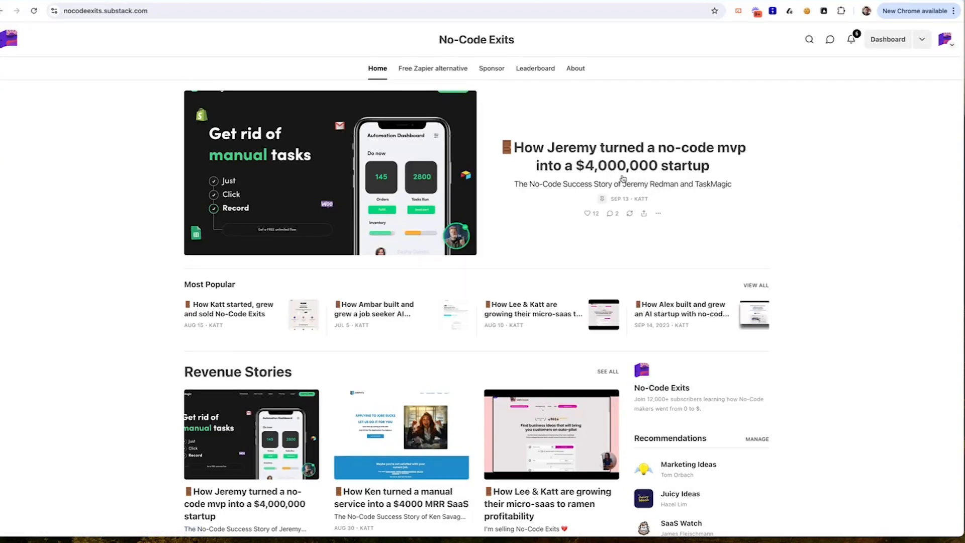
{"action": "mouse_move", "coordinate": [433, 68]}
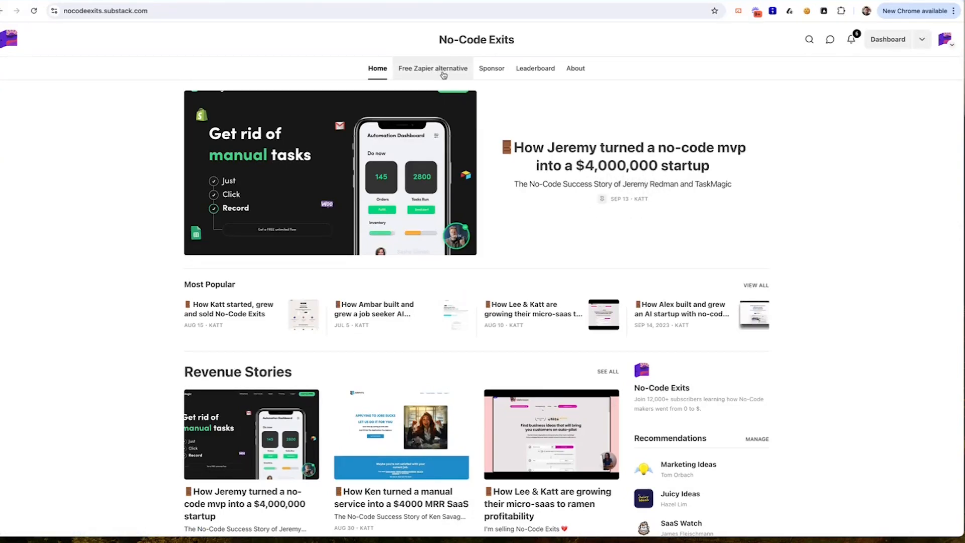
Browse the instantly.ai cold outreach LTD post from the search results, then return to the results.
{"action": "left_click", "coordinate": [433, 68]}
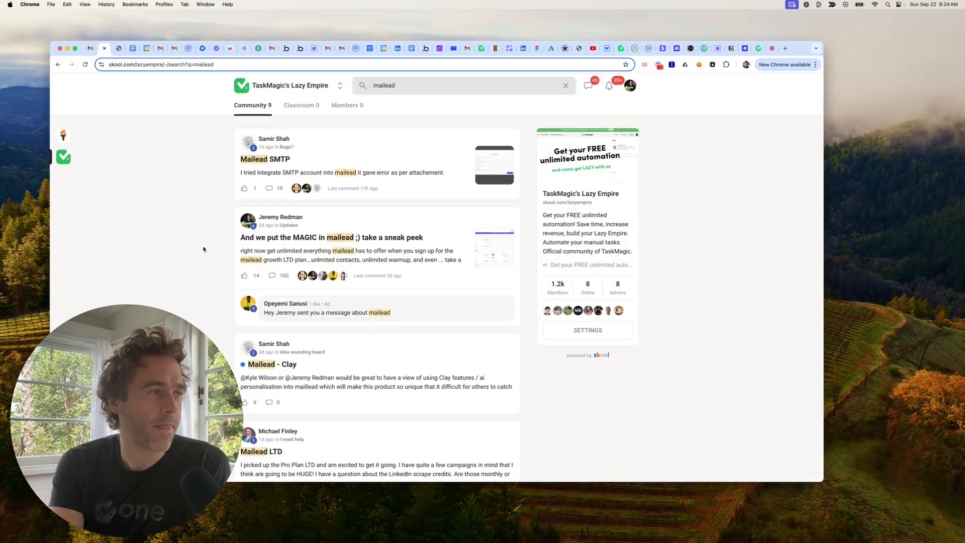
{"action": "scroll", "scroll_direction": "down", "scroll_amount": 3}
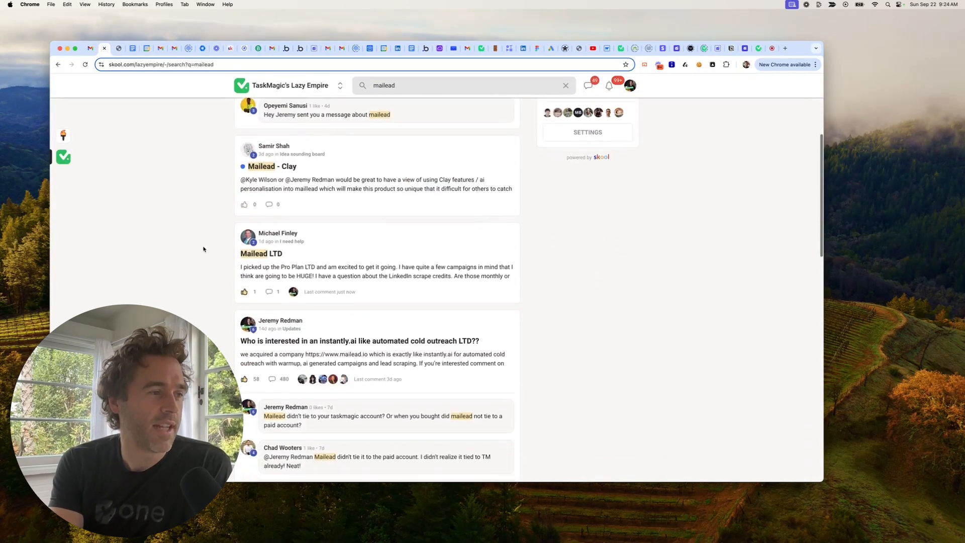
{"action": "left_click", "coordinate": [360, 340]}
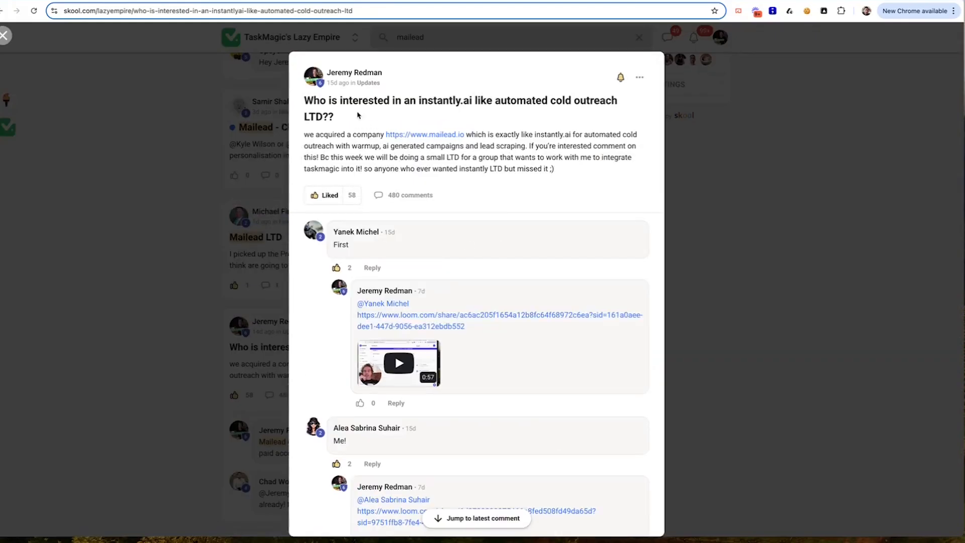
{"action": "double_click", "coordinate": [452, 101]}
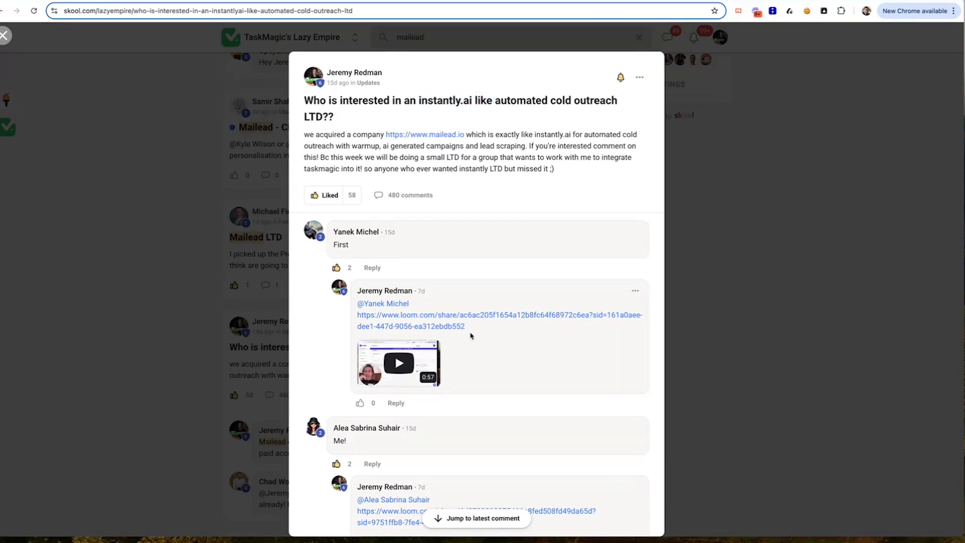
{"action": "scroll", "scroll_direction": "down", "scroll_amount": 3}
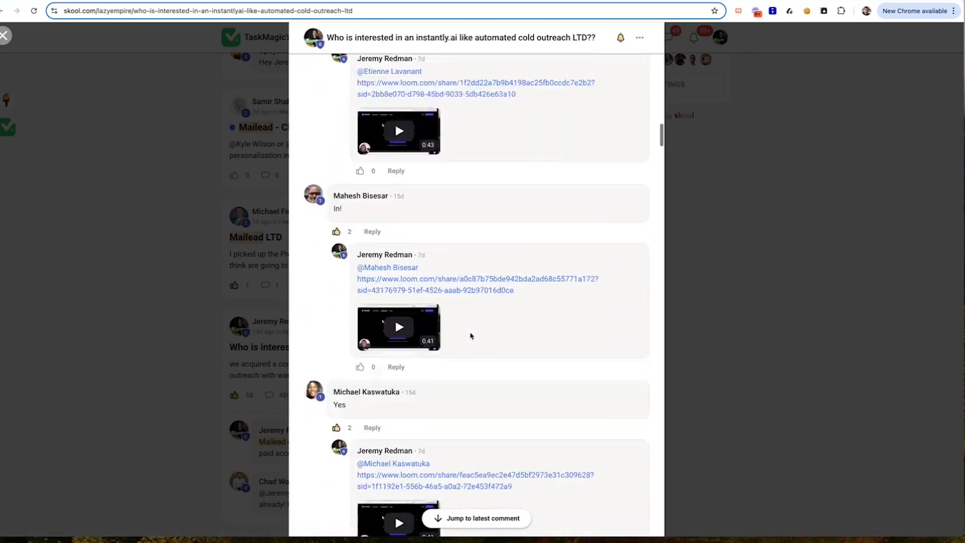
{"action": "scroll", "scroll_direction": "down", "scroll_amount": 3}
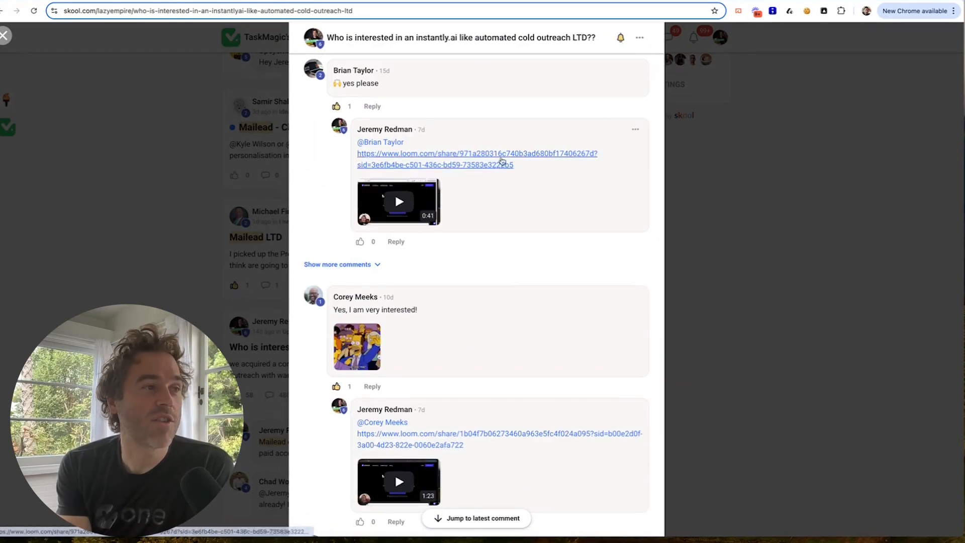
{"action": "scroll", "scroll_direction": "down", "scroll_amount": 3}
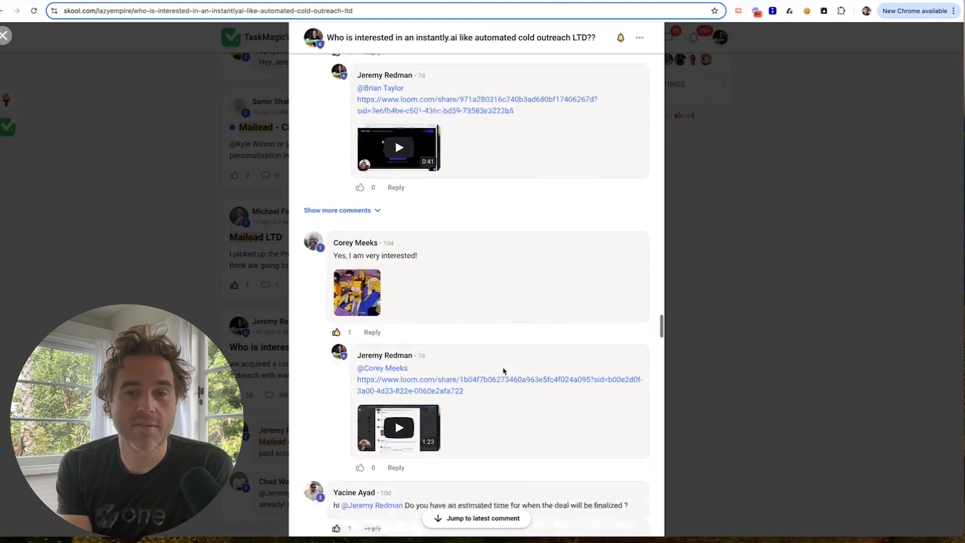
{"action": "scroll", "scroll_direction": "down", "scroll_amount": 3}
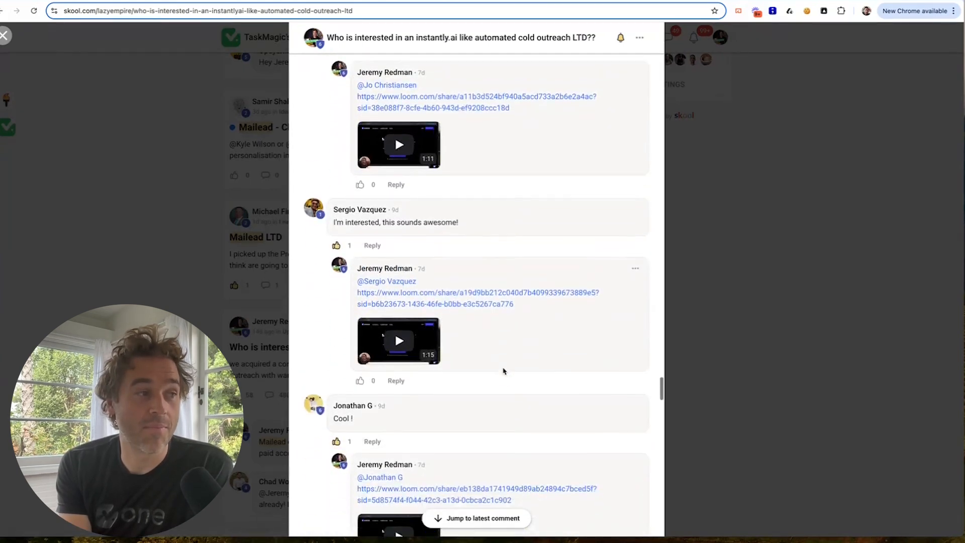
{"action": "scroll", "scroll_direction": "up", "scroll_amount": 3}
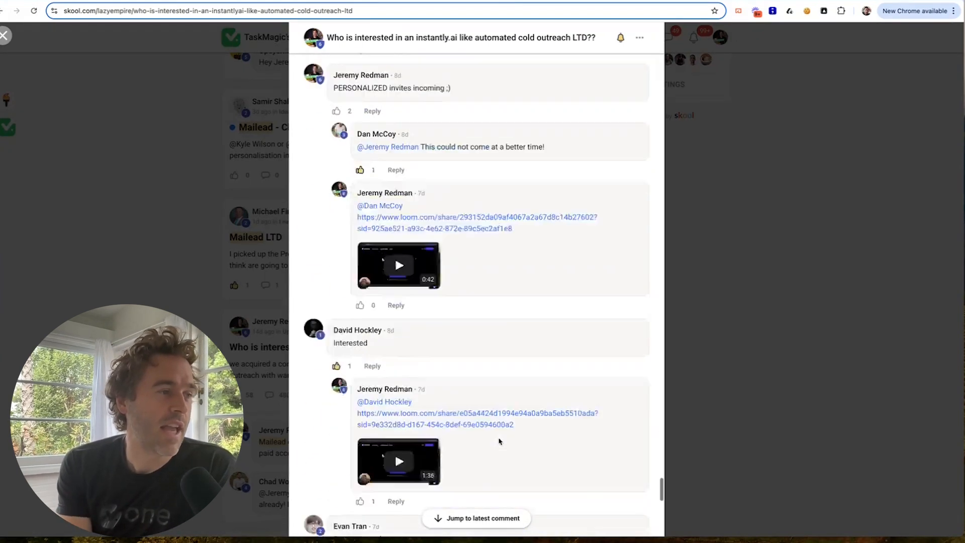
{"action": "left_click", "coordinate": [5, 35]}
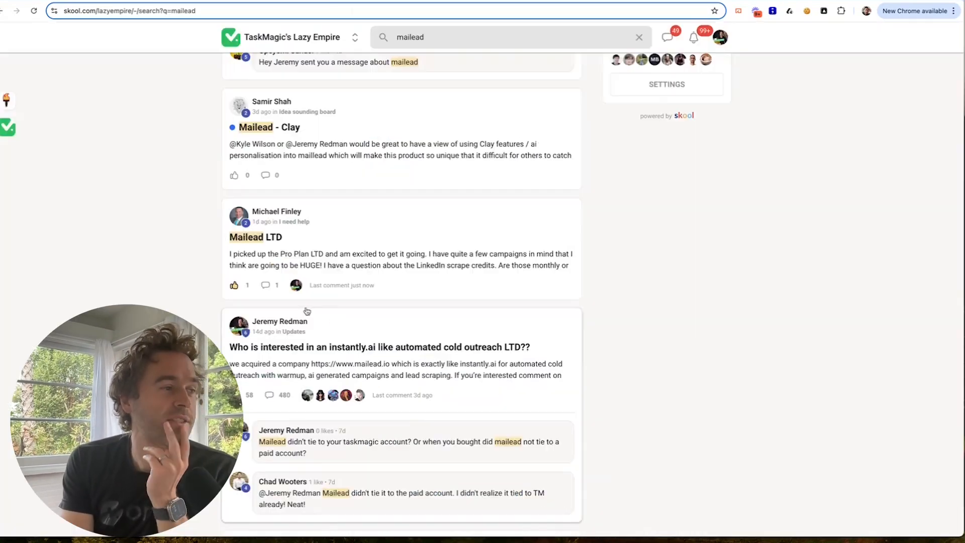
Open the 'And we put the MAGIC in mailead' sneak peek post.
{"action": "scroll", "scroll_direction": "up", "scroll_amount": 3}
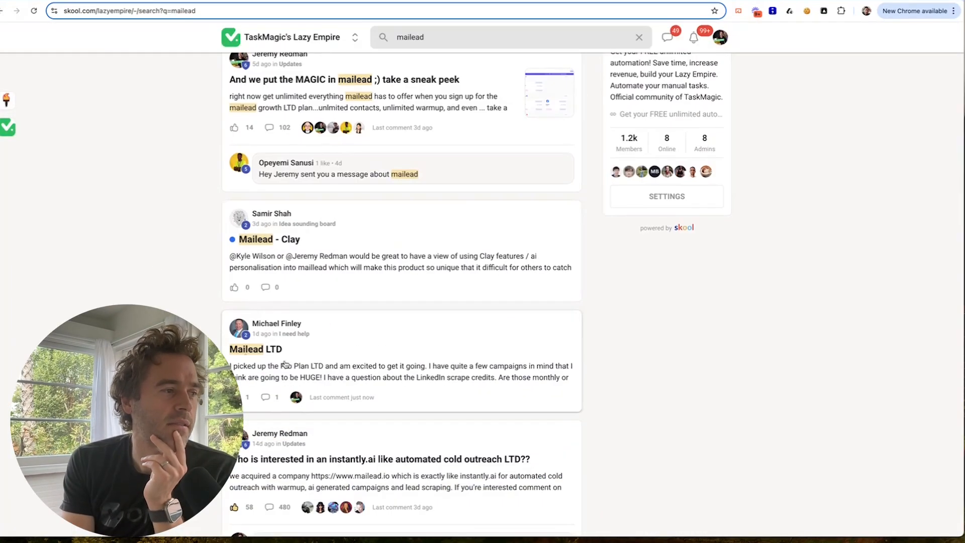
{"action": "left_click", "coordinate": [344, 79]}
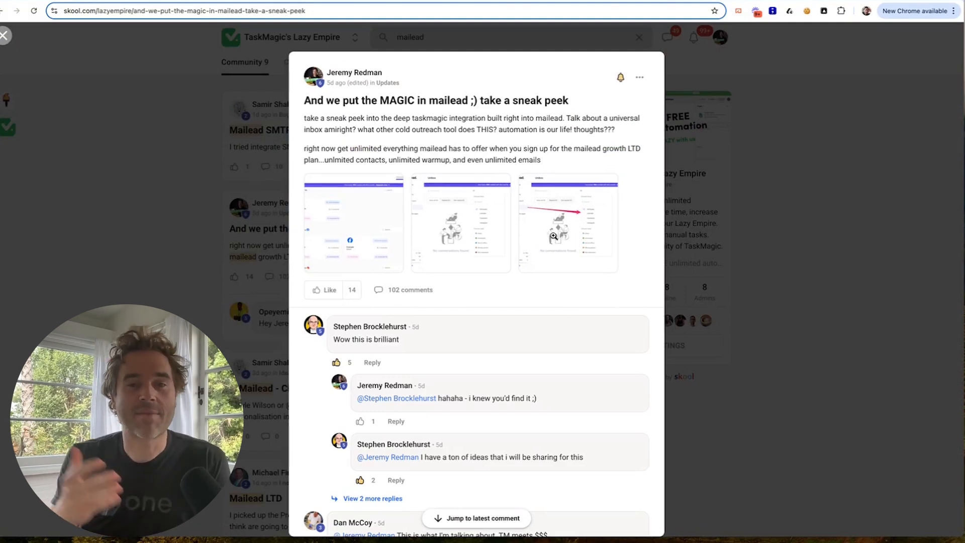
{"action": "mouse_move", "coordinate": [860, 96]}
{"action": "type", "text": "mailead.io"}
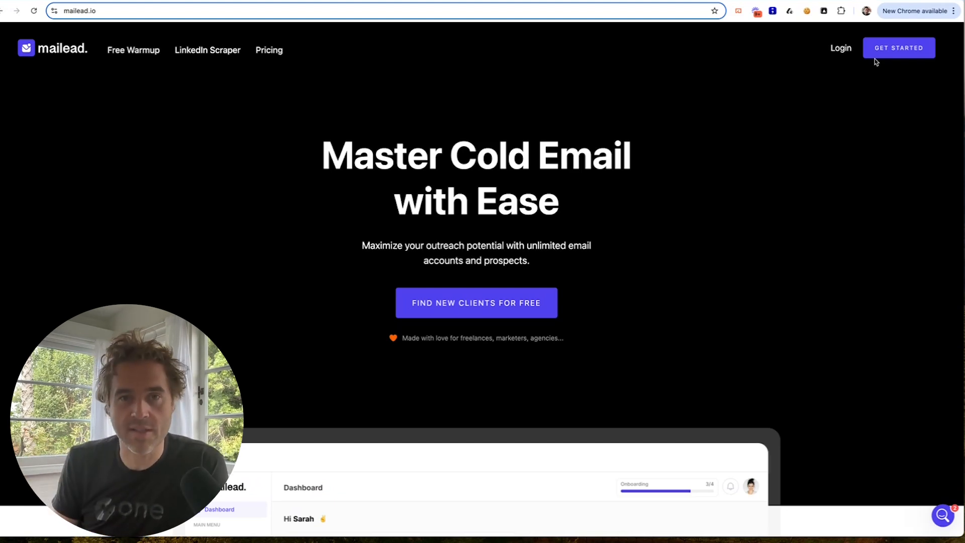
{"action": "mouse_move", "coordinate": [864, 110]}
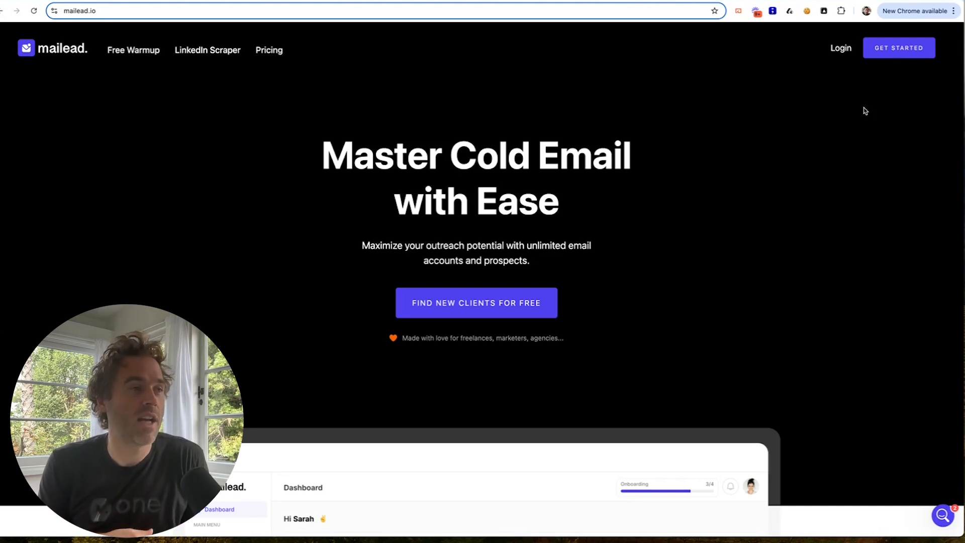
{"action": "mouse_move", "coordinate": [833, 160]}
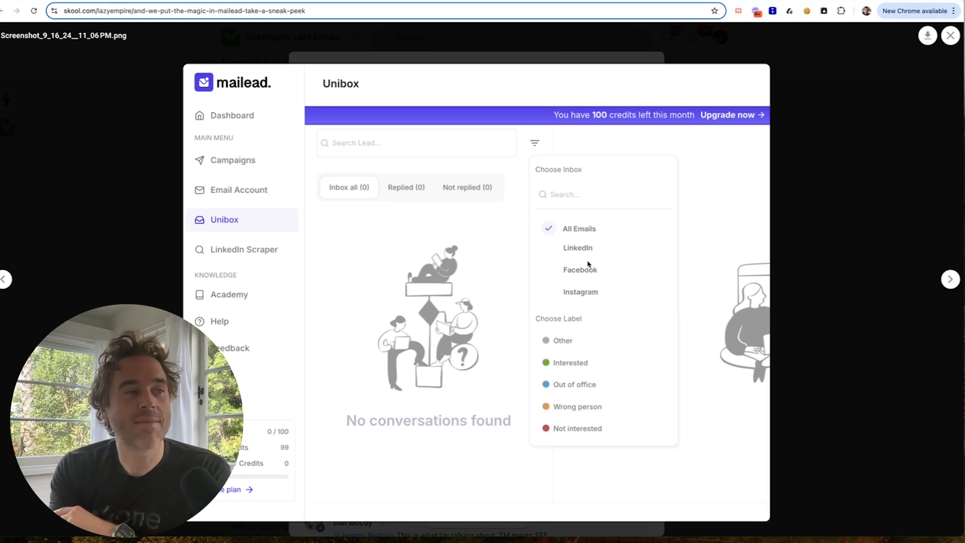
{"action": "mouse_move", "coordinate": [578, 291]}
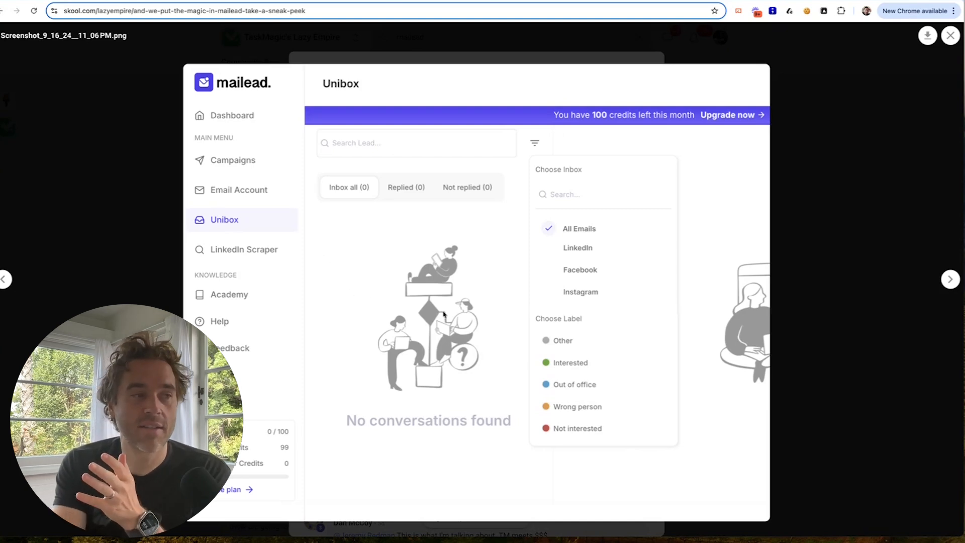
{"action": "mouse_move", "coordinate": [607, 242]}
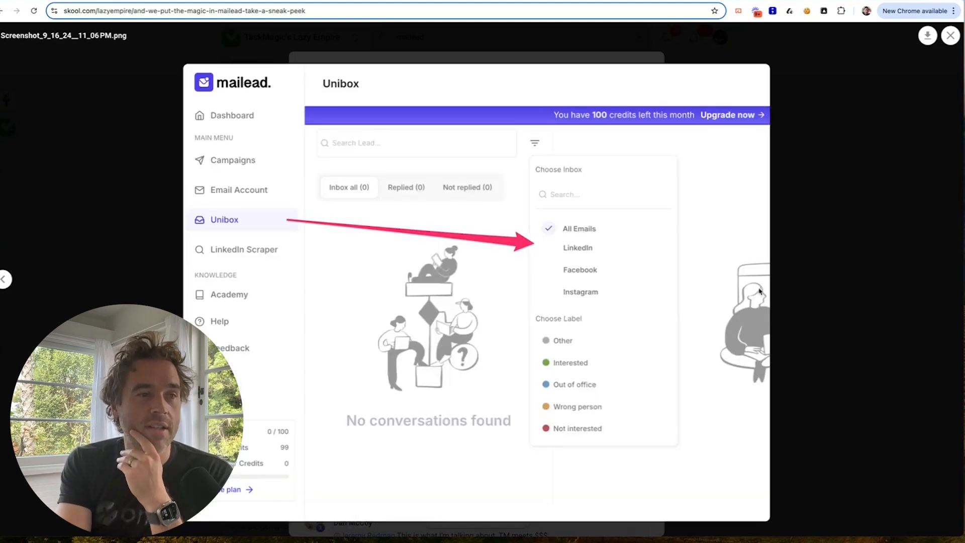
Leave the screenshot viewer, skim the post's comments and return to the Mailead automation flow.
{"action": "left_click", "coordinate": [950, 35]}
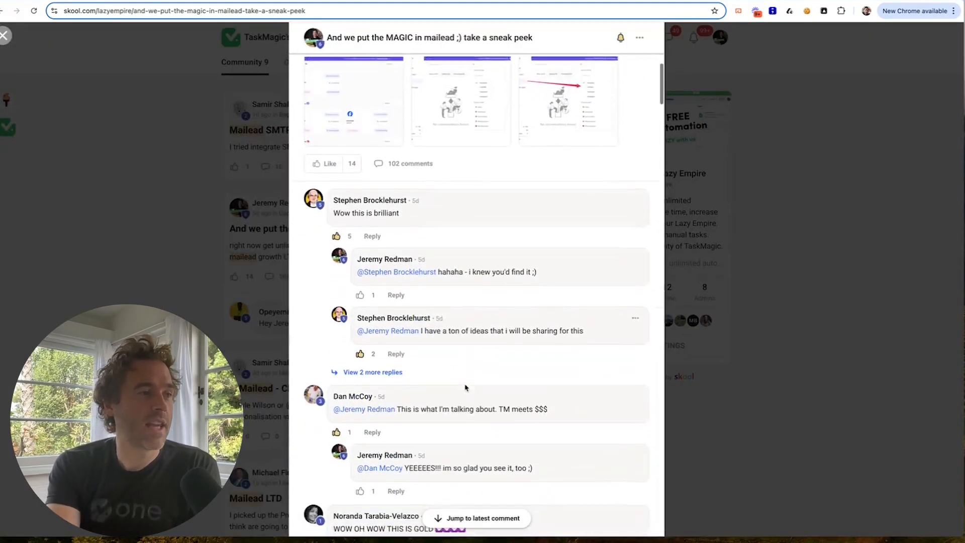
{"action": "scroll", "scroll_direction": "up", "scroll_amount": 3}
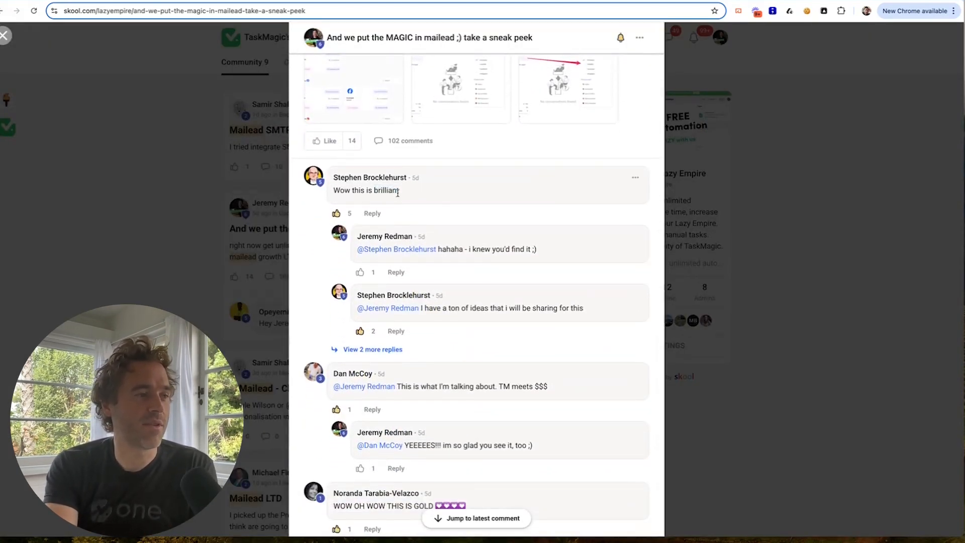
{"action": "scroll", "scroll_direction": "down", "scroll_amount": 3}
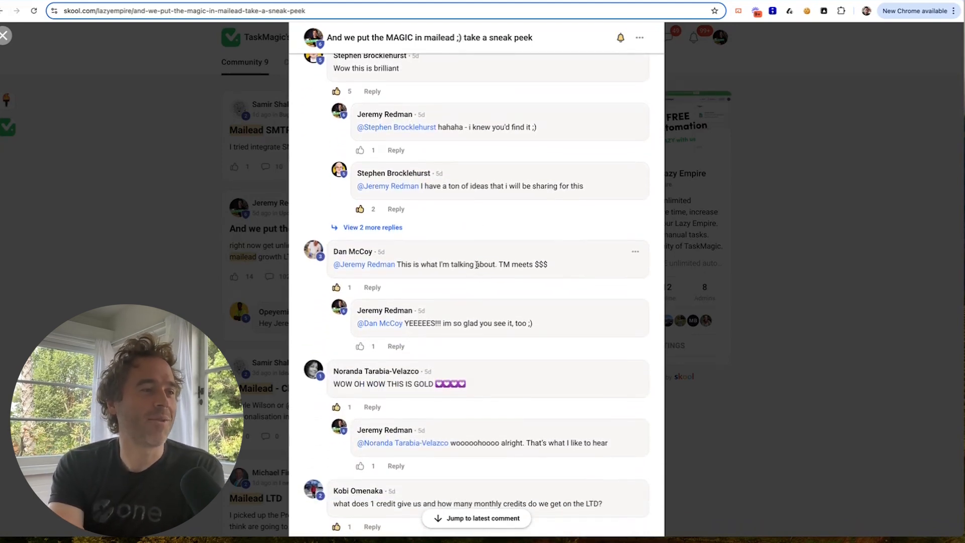
{"action": "left_click", "coordinate": [5, 35]}
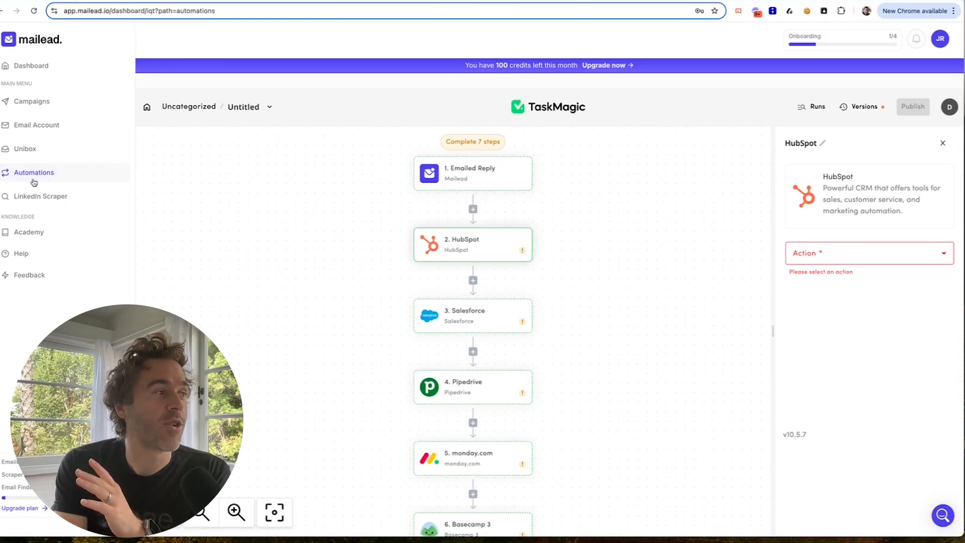
{"action": "mouse_move", "coordinate": [554, 133]}
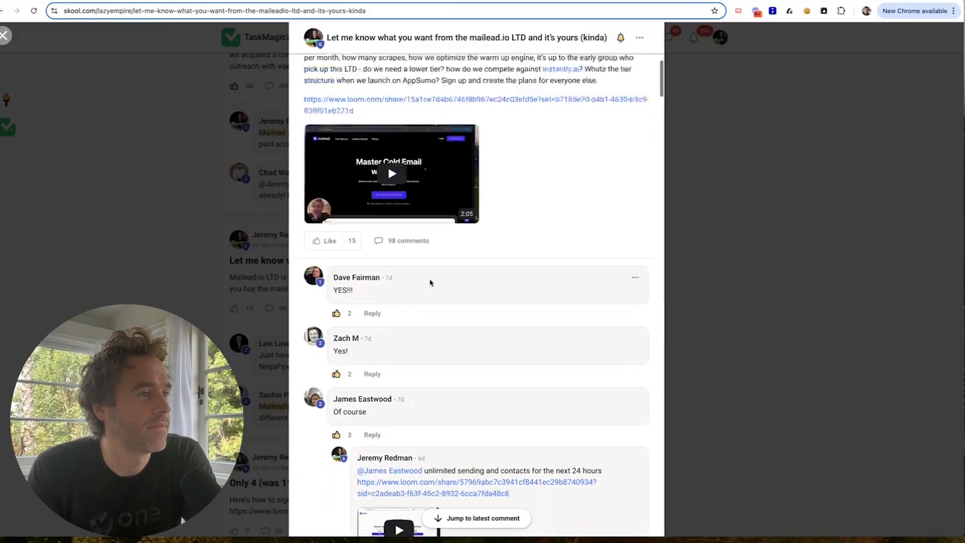
Return to the Skool tab with the Mailead sneak peek post open.
{"action": "left_click", "coordinate": [3, 35]}
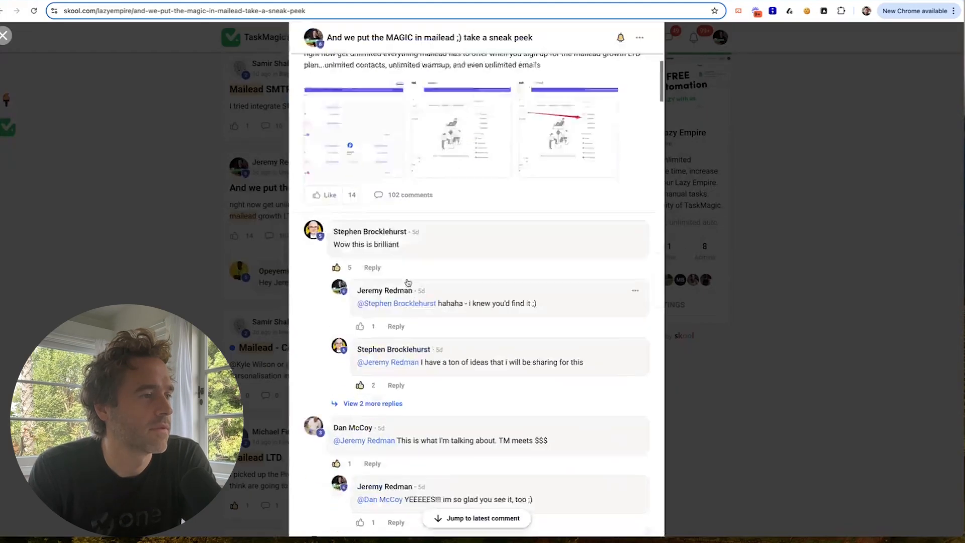
Scroll down the comment thread to the question about building a CRM into Mailead.
{"action": "scroll", "scroll_direction": "down", "scroll_amount": 3}
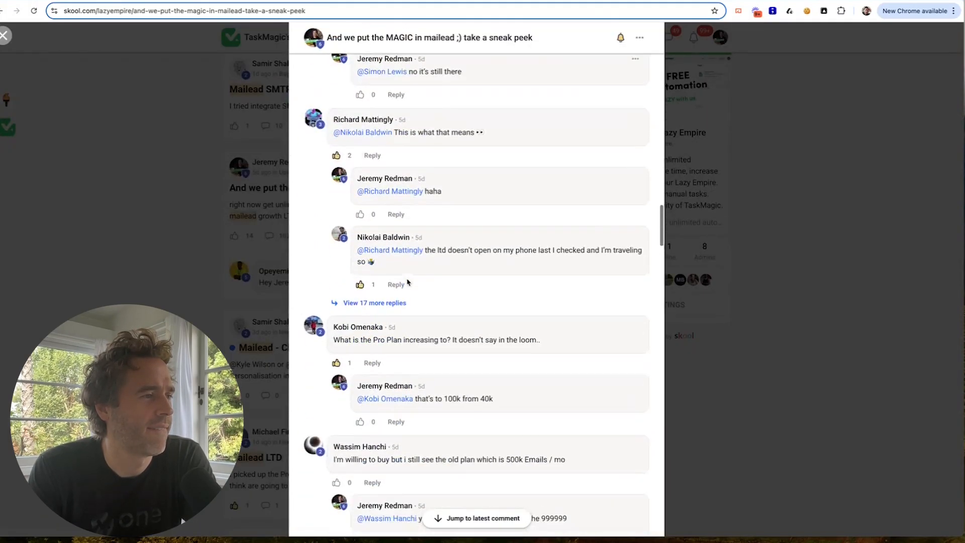
{"action": "scroll", "scroll_direction": "down", "scroll_amount": 3}
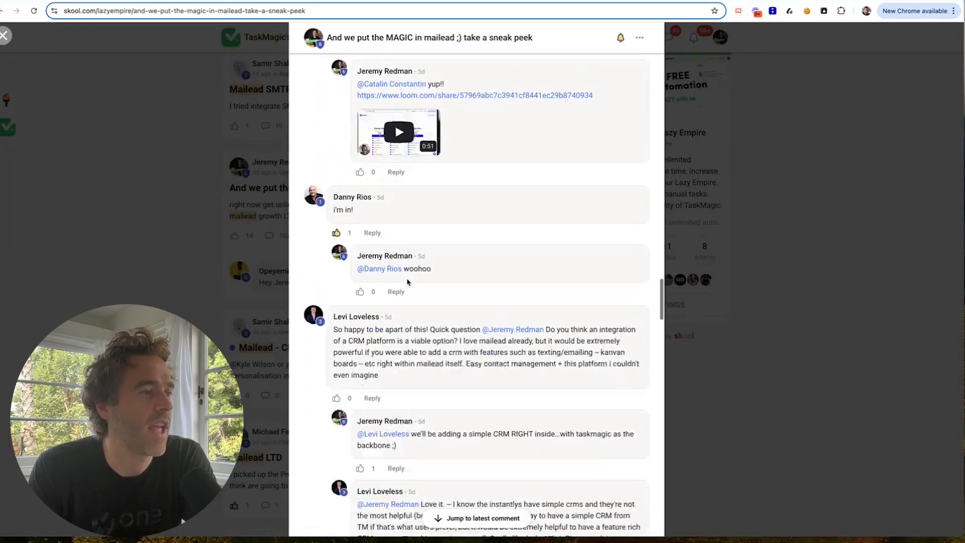
{"action": "scroll", "scroll_direction": "down", "scroll_amount": 3}
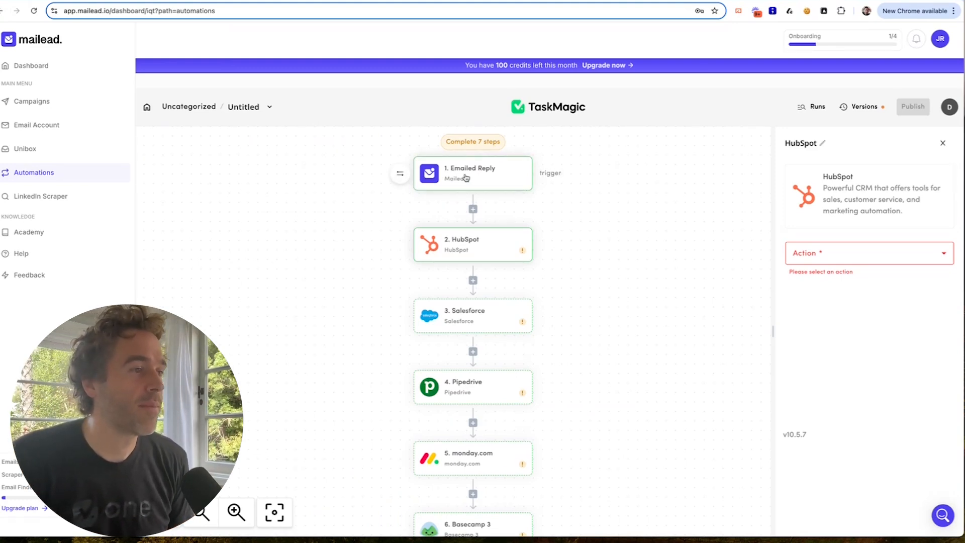
{"action": "scroll", "scroll_direction": "up", "scroll_amount": 3}
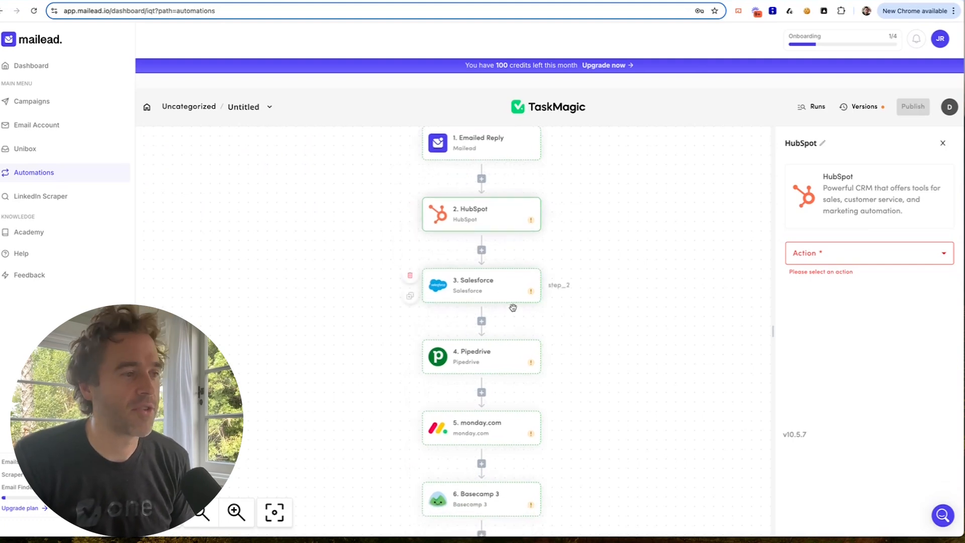
{"action": "scroll", "scroll_direction": "down", "scroll_amount": 3}
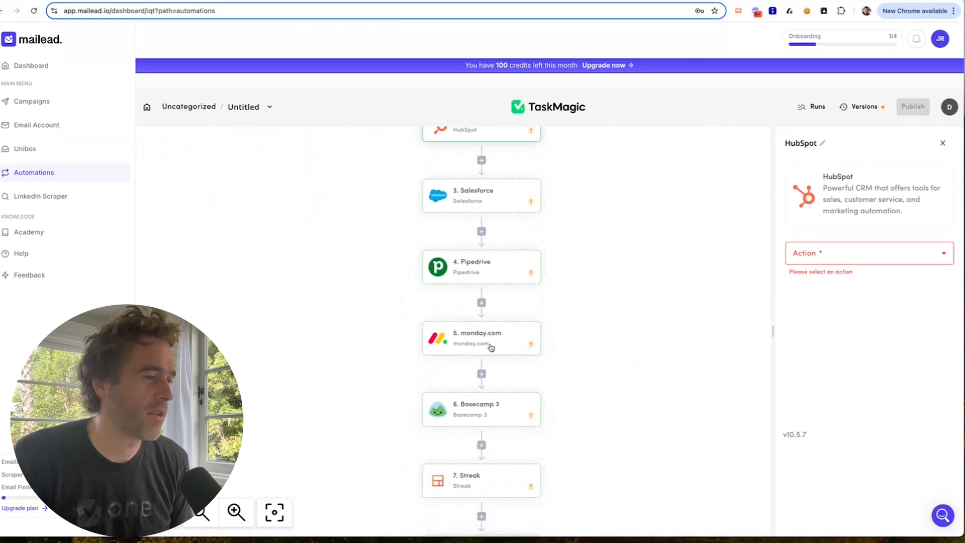
{"action": "scroll", "scroll_direction": "down", "scroll_amount": 3}
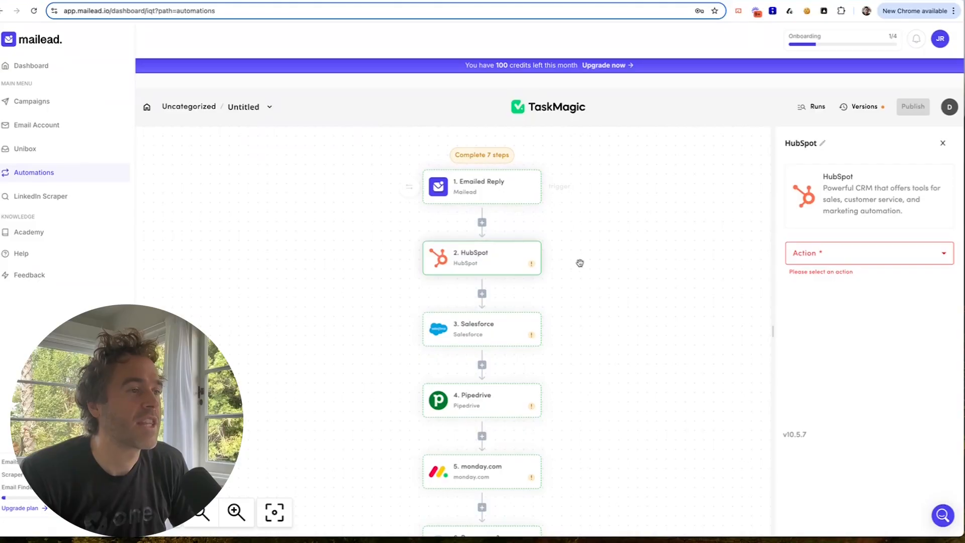
{"action": "mouse_move", "coordinate": [523, 201]}
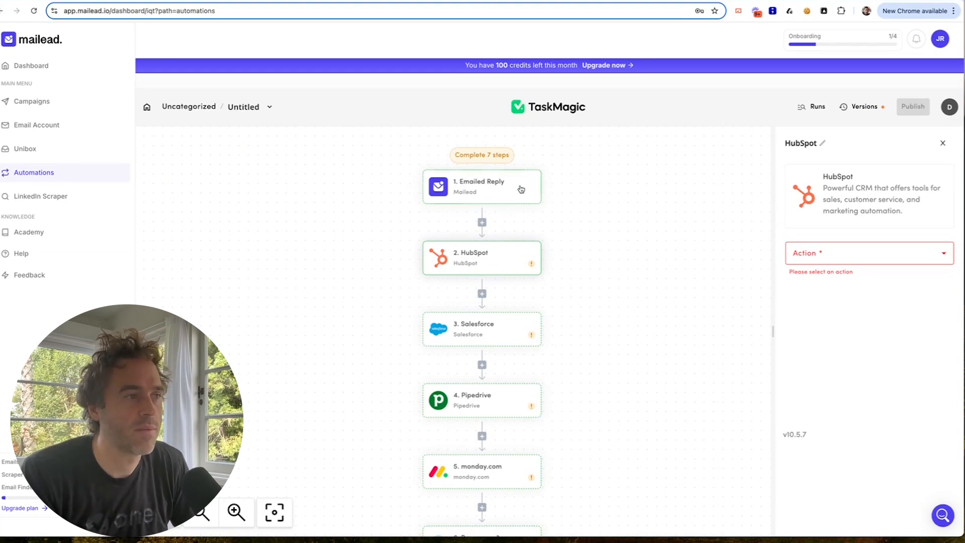
{"action": "mouse_move", "coordinate": [517, 251]}
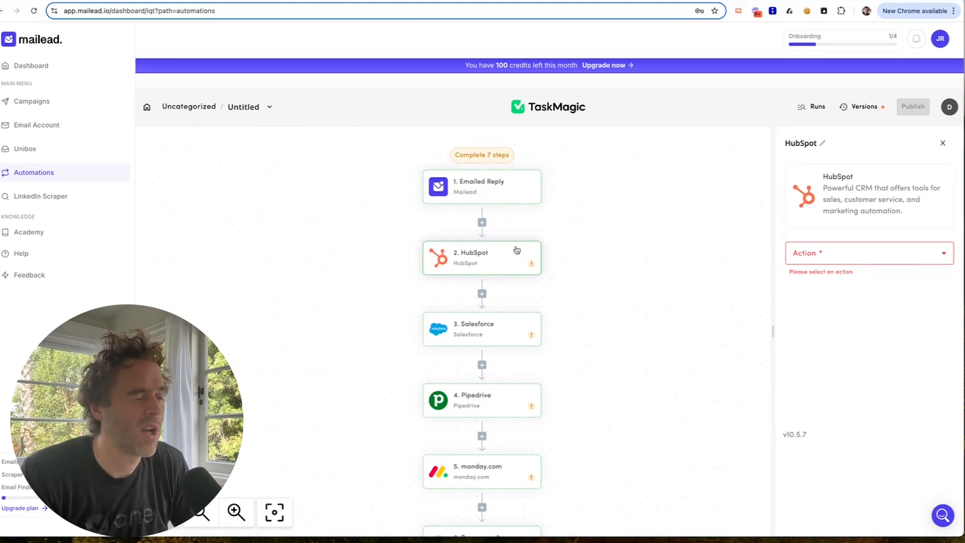
{"action": "mouse_move", "coordinate": [501, 302]}
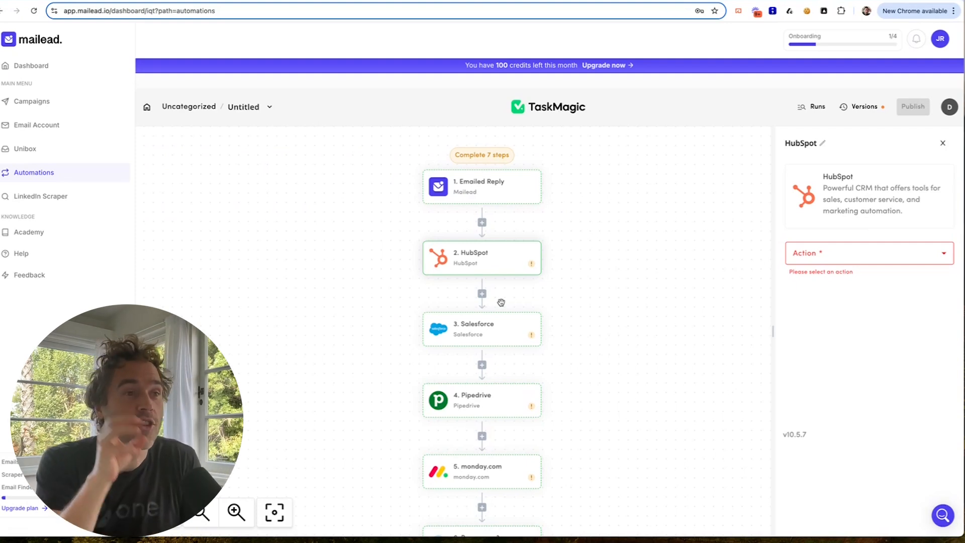
{"action": "mouse_move", "coordinate": [558, 302]}
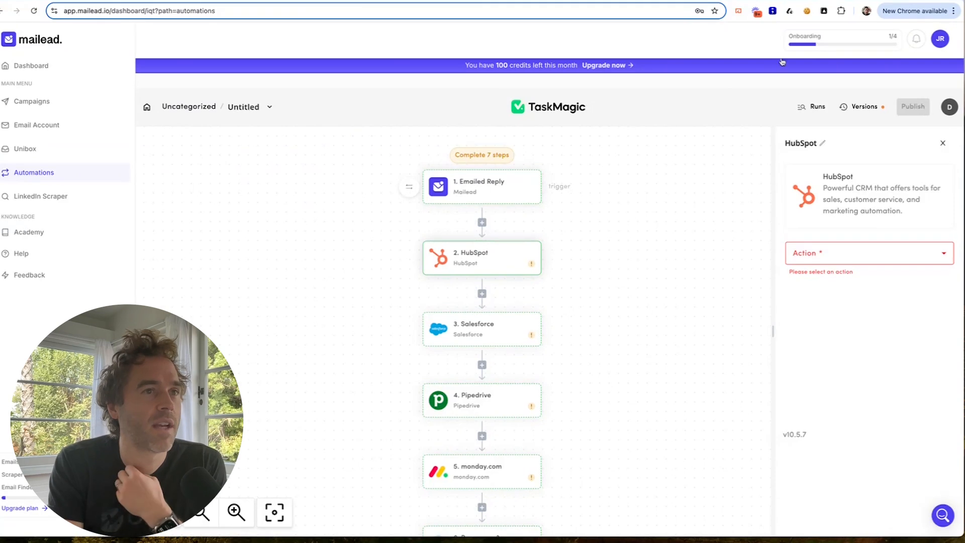
{"action": "mouse_move", "coordinate": [448, 67]}
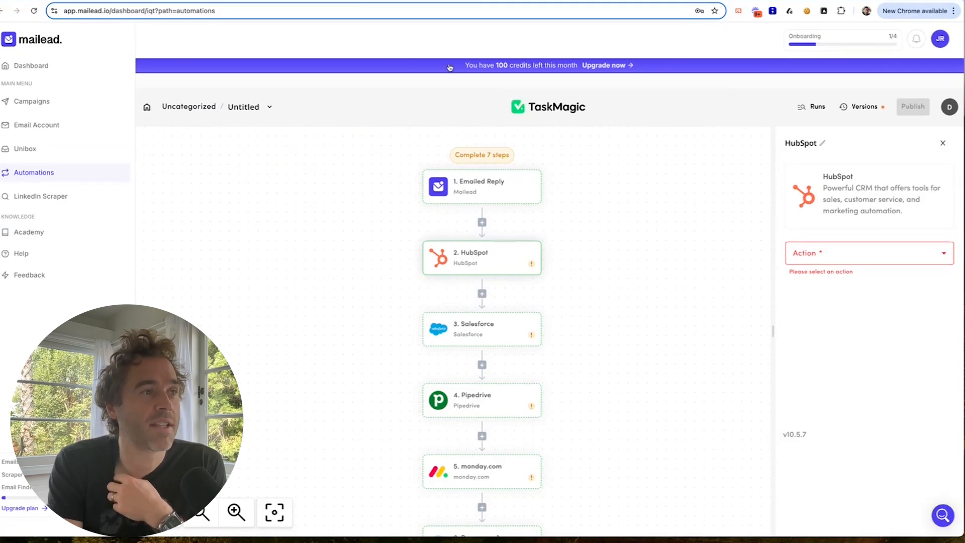
{"action": "mouse_move", "coordinate": [638, 88]}
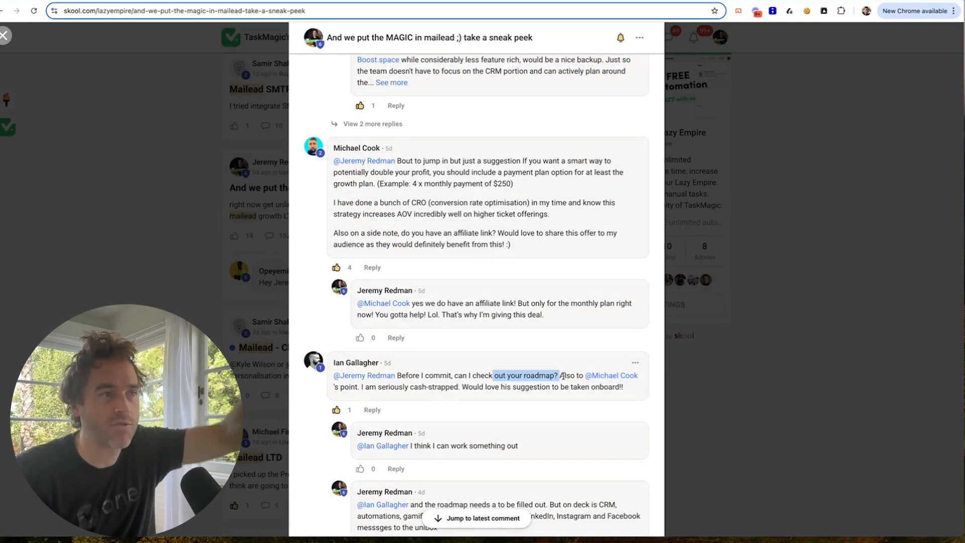
{"action": "mouse_move", "coordinate": [164, 275]}
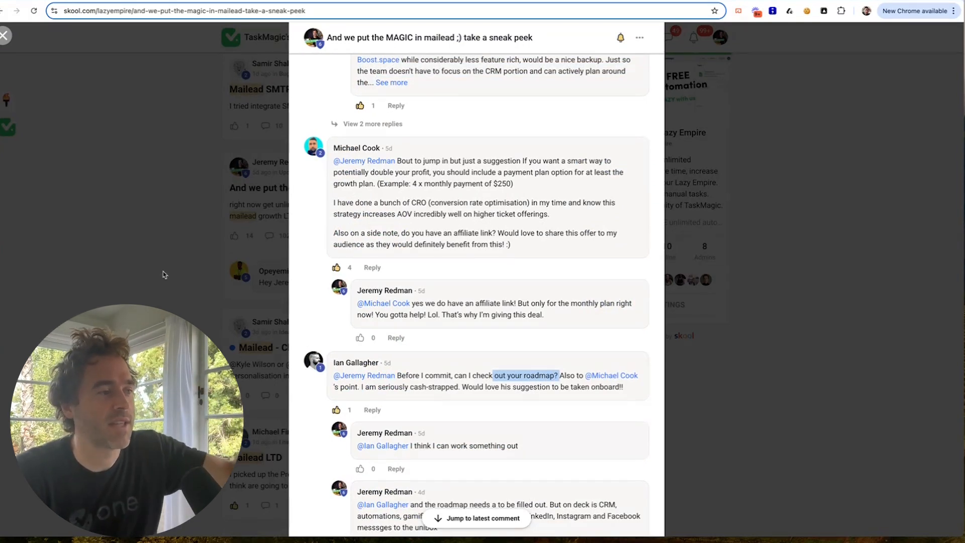
Close the post and return to the top of the 'mailead' search results.
{"action": "left_click", "coordinate": [5, 35]}
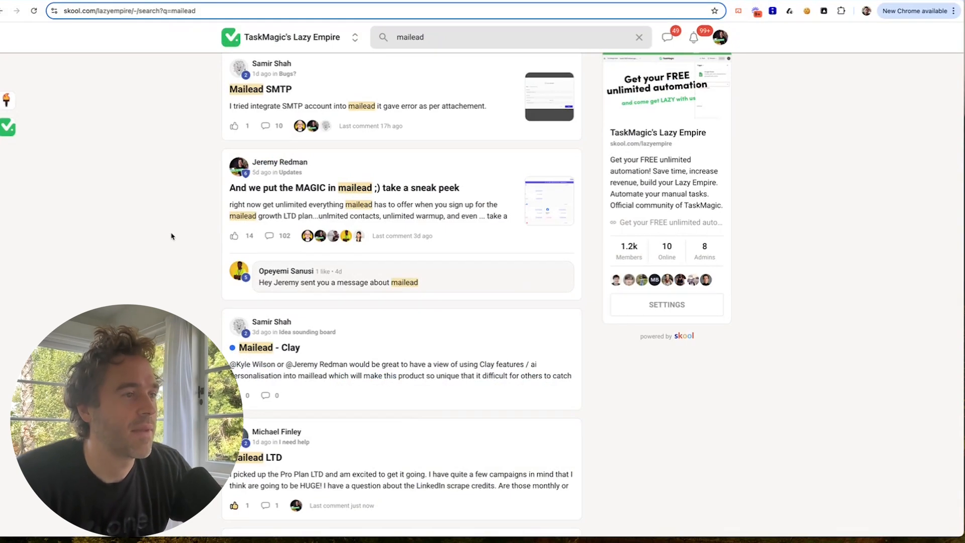
{"action": "scroll", "scroll_direction": "up", "scroll_amount": 3}
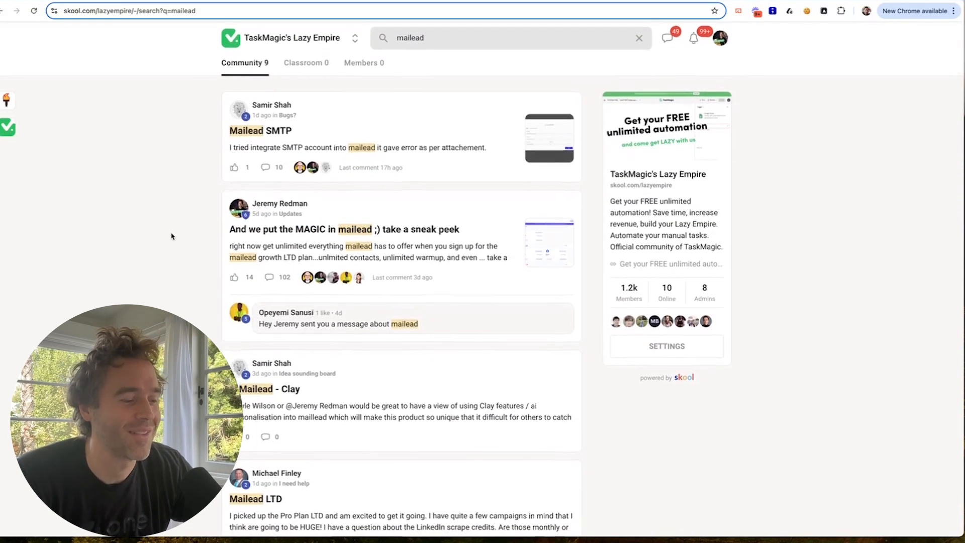